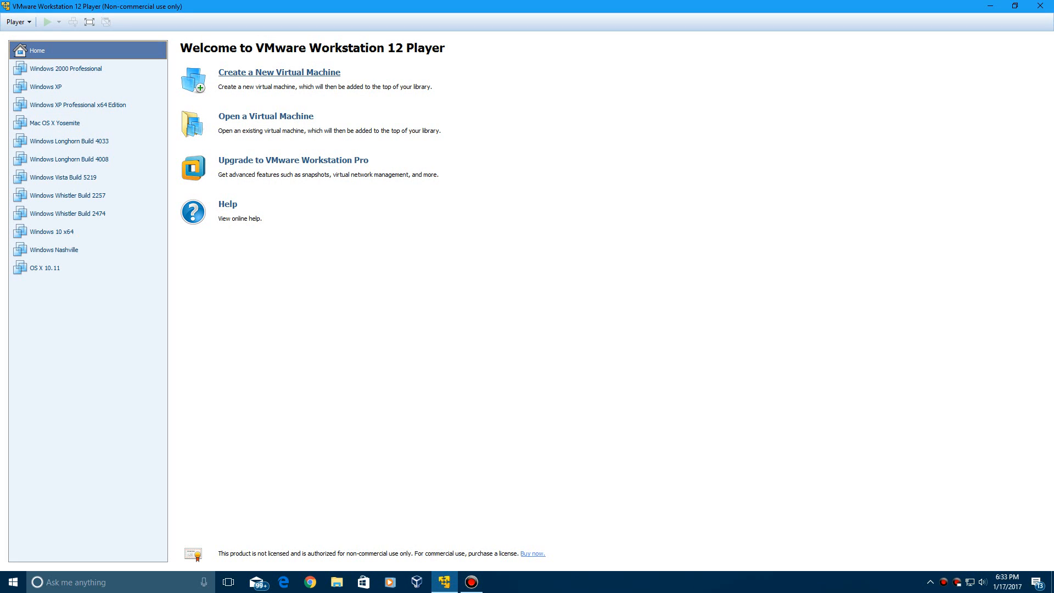
Step: Begin a new virtual machine that installs from an installer disc image file
{"action": "left_click", "coordinate": [278, 73]}
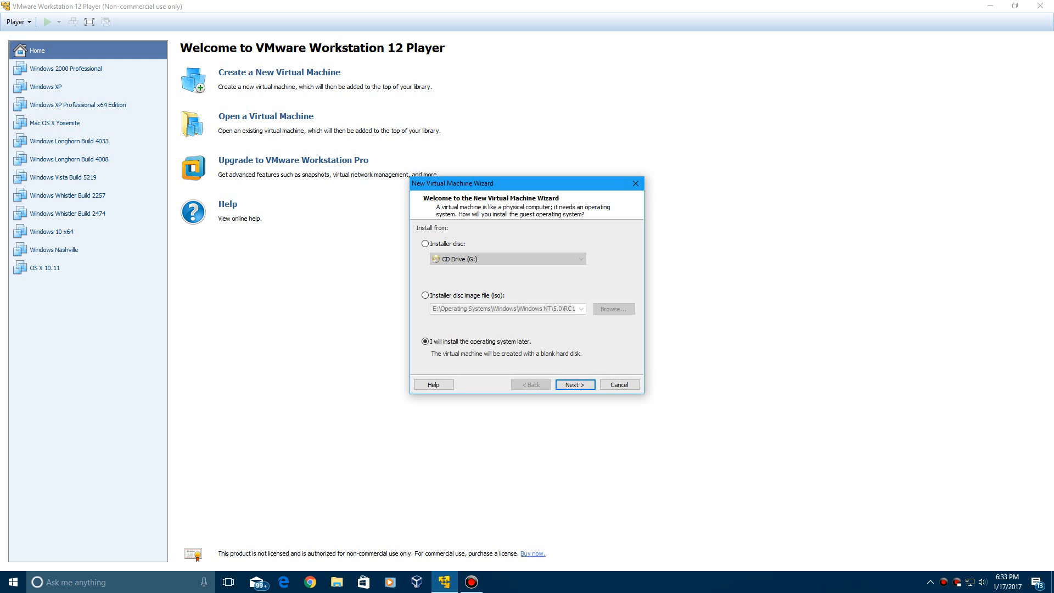
{"action": "left_click", "coordinate": [425, 295]}
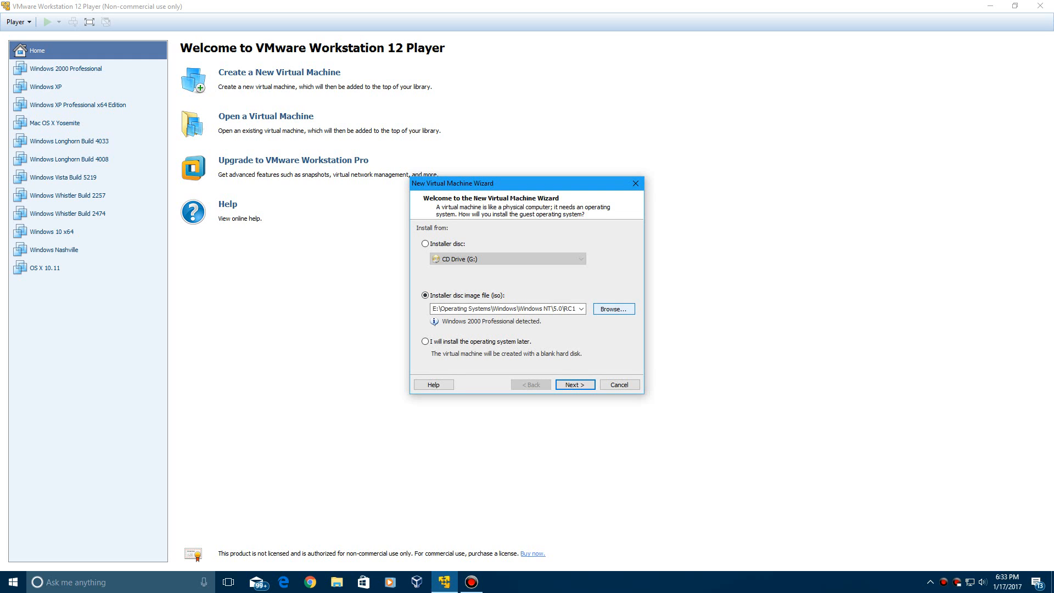
{"action": "left_click", "coordinate": [612, 308]}
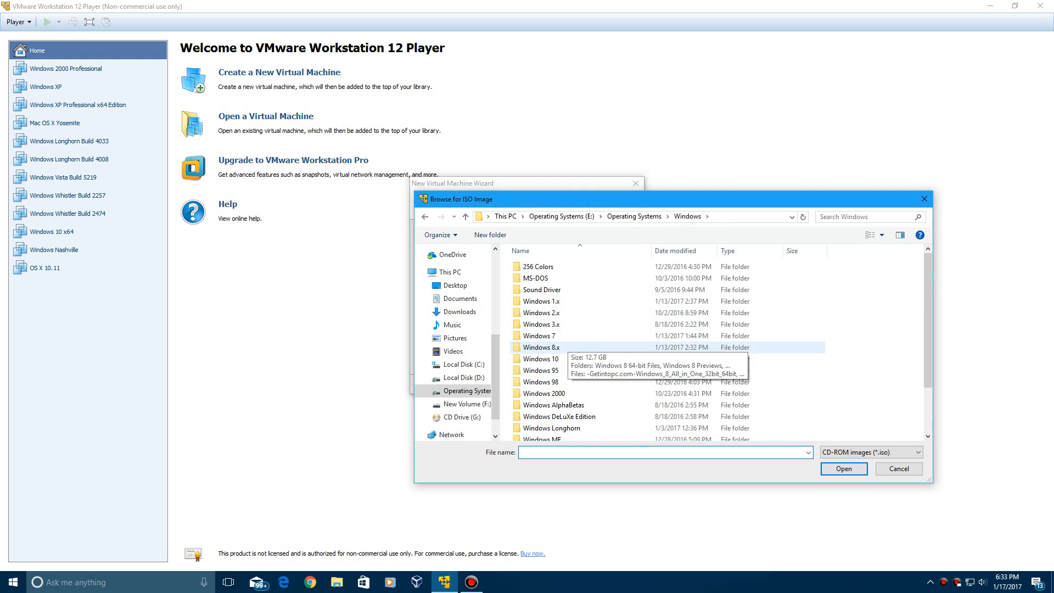
Step: Choose the Win7AIO-SP1-x64-en-US-Baseline-v2 ISO from the Windows 7 SP1 AIO x64 folder
{"action": "double_click", "coordinate": [540, 336]}
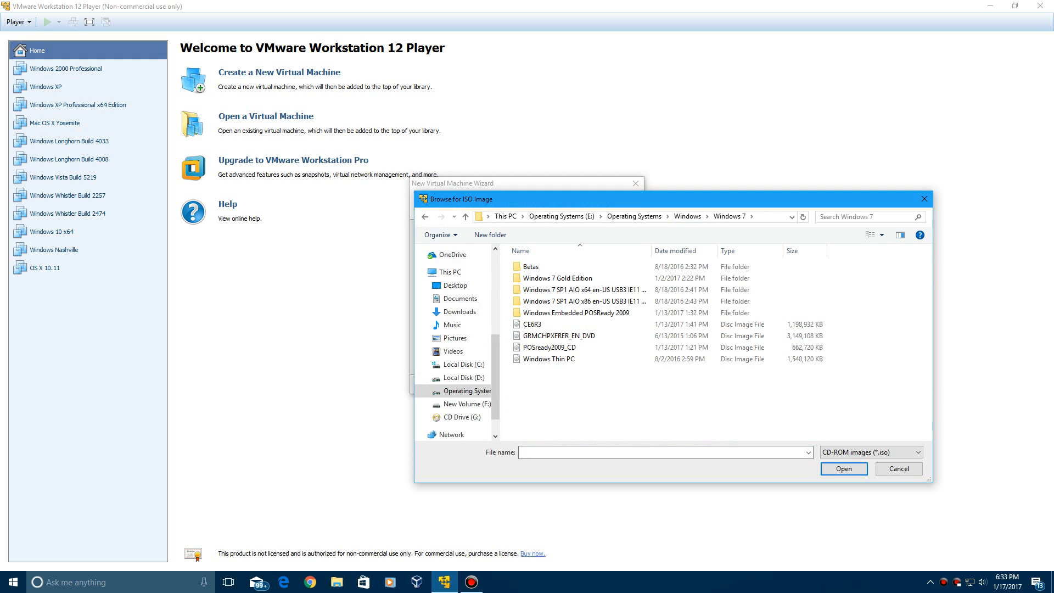
{"action": "left_click", "coordinate": [586, 289]}
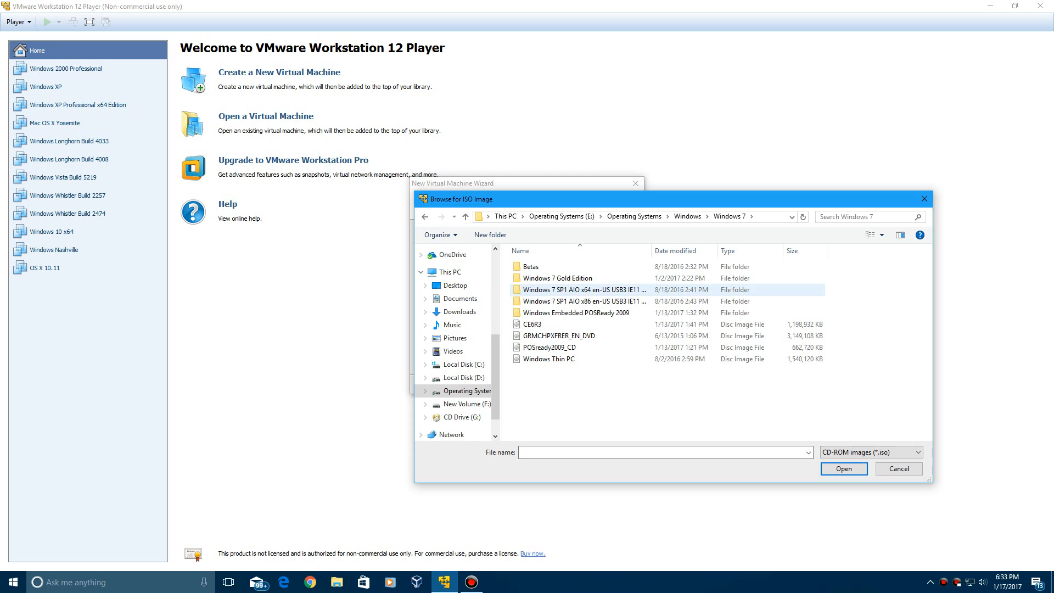
{"action": "double_click", "coordinate": [579, 289]}
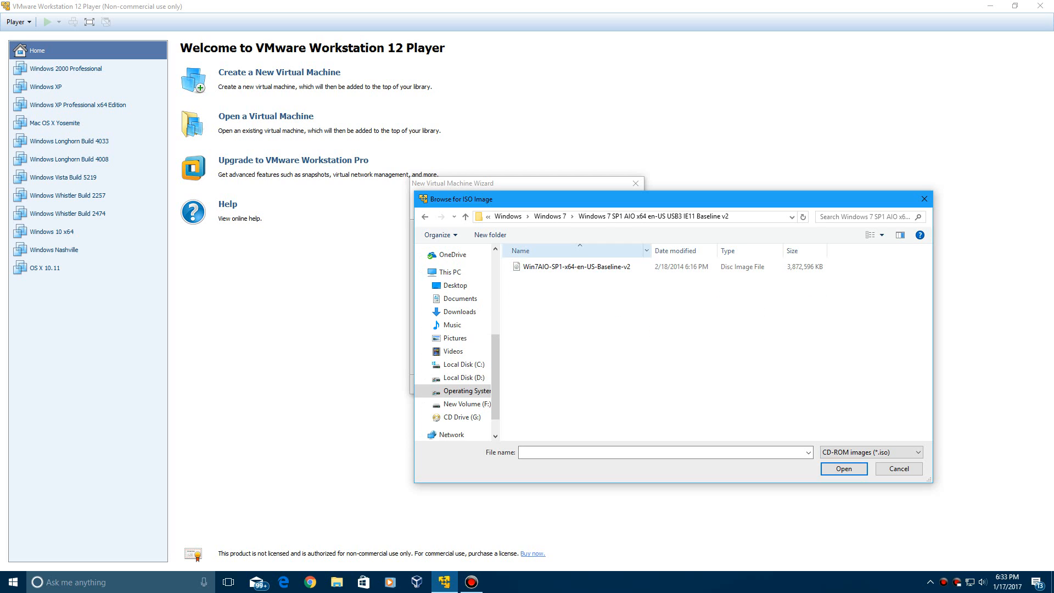
{"action": "left_click", "coordinate": [842, 468]}
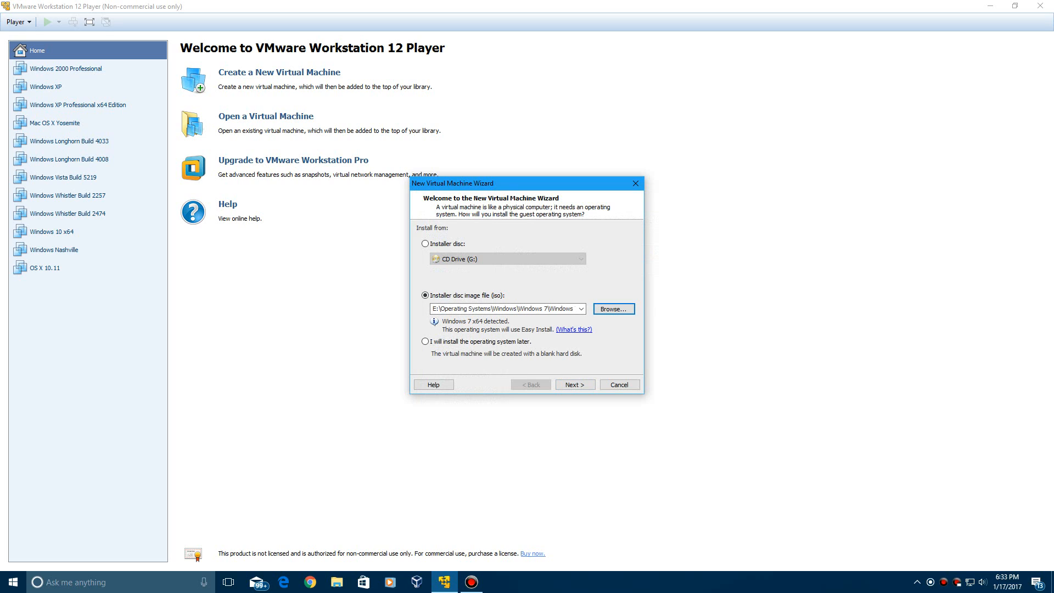
Step: Fill Easy Install with full name 'Everythin', no product key, and accept the missing-key warning
{"action": "left_click", "coordinate": [575, 385]}
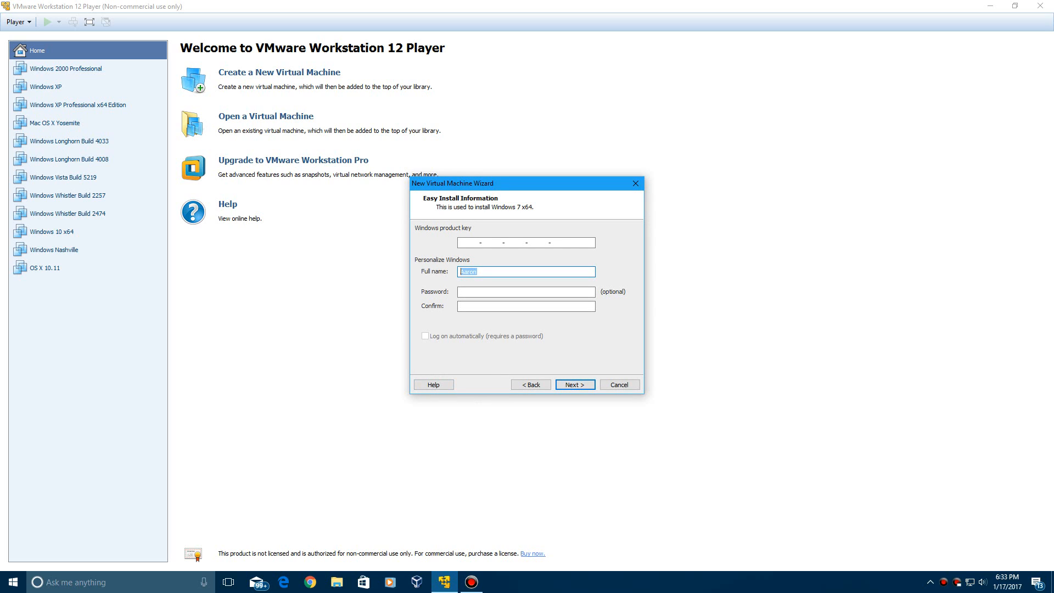
{"action": "type", "text": "EverythingEpan"}
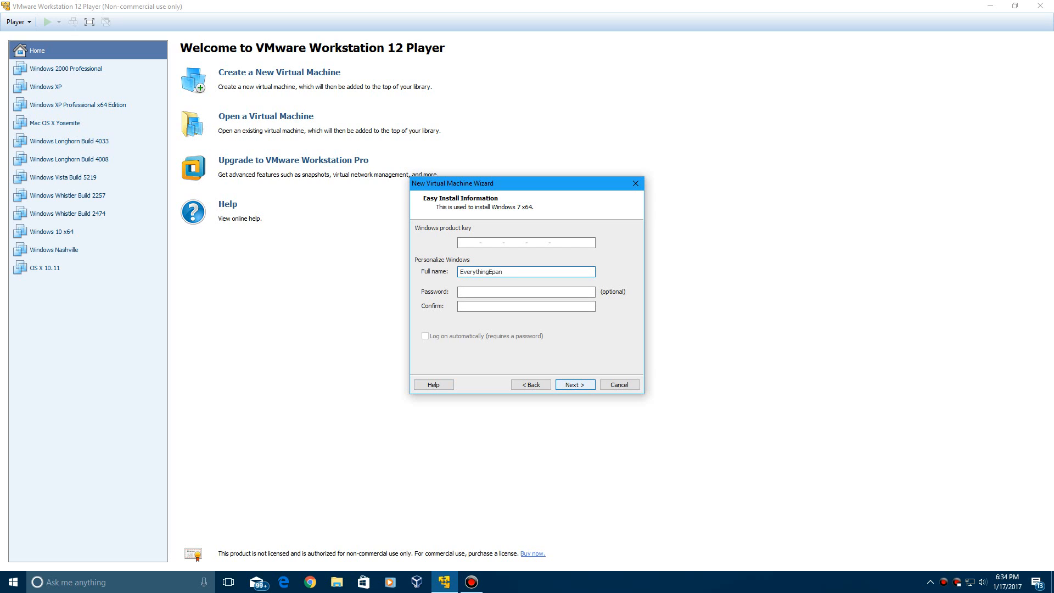
{"action": "left_click", "coordinate": [574, 384]}
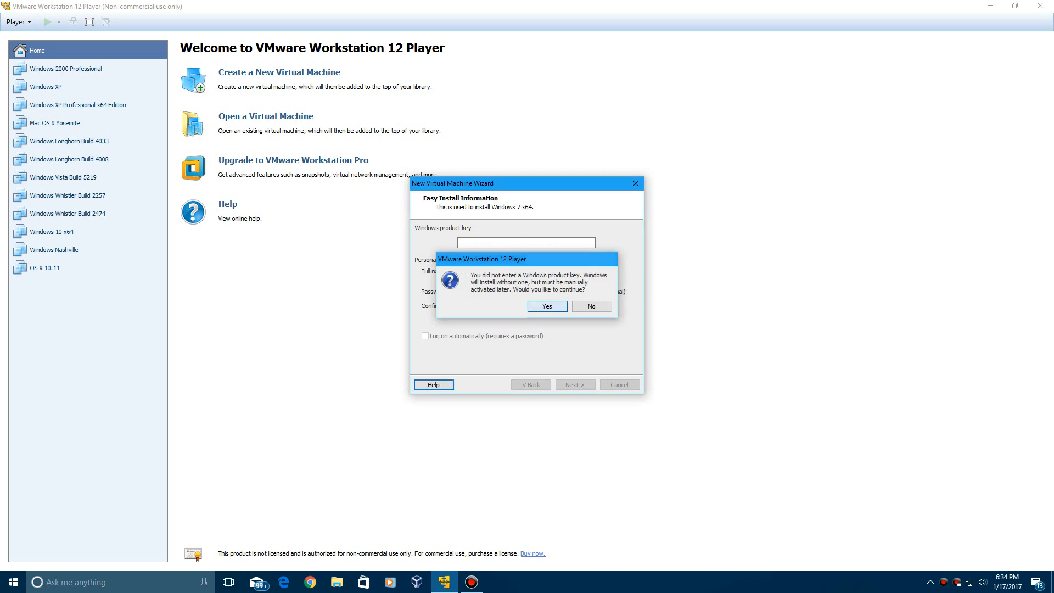
{"action": "left_click", "coordinate": [546, 306]}
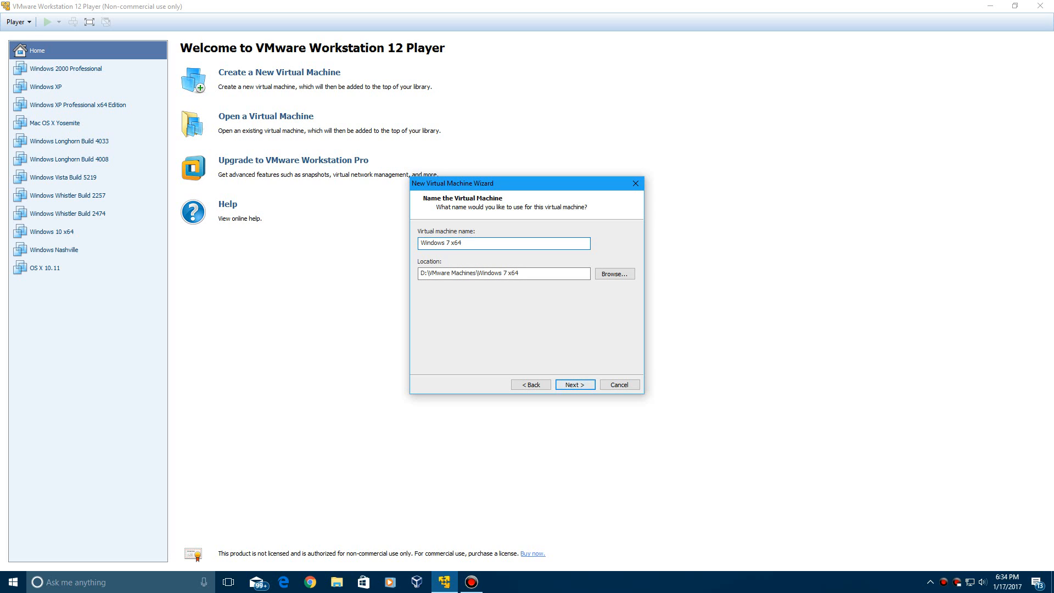
Step: Keep the suggested machine name and set a 25 GB single-file virtual disk
{"action": "left_click", "coordinate": [573, 385]}
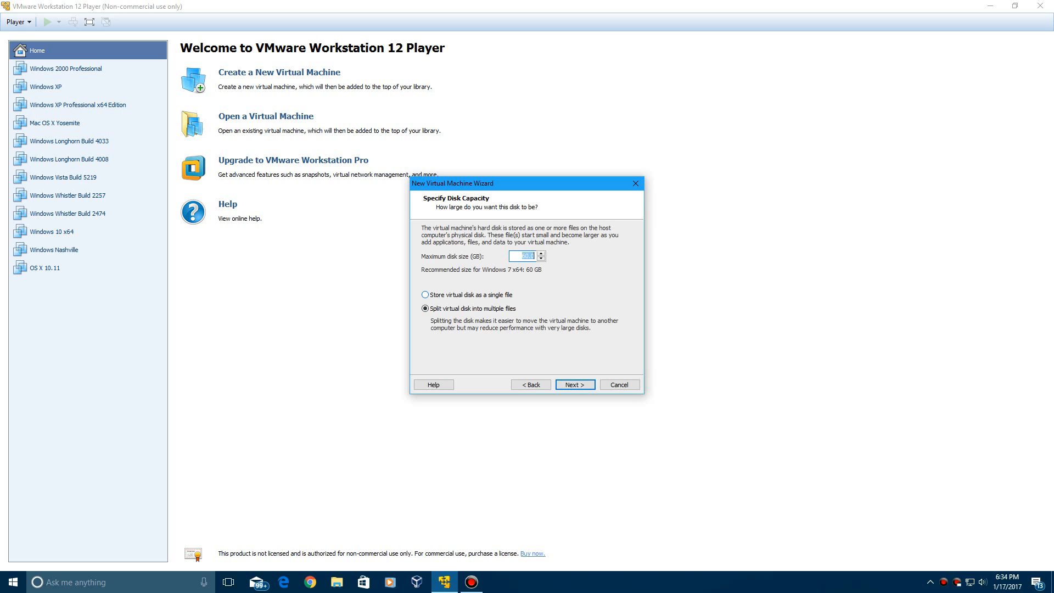
{"action": "left_click", "coordinate": [425, 294]}
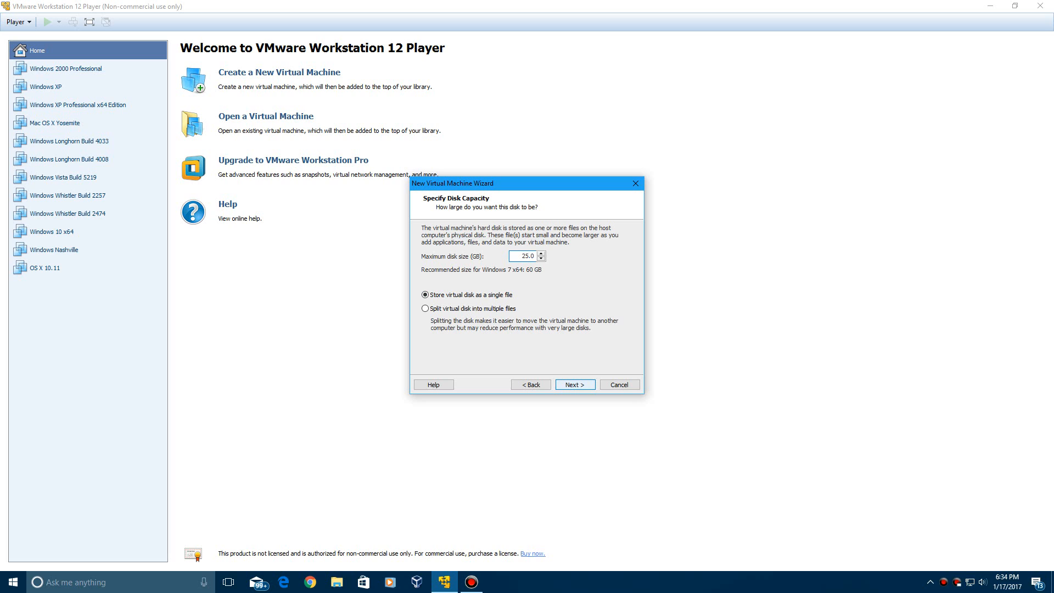
{"action": "left_click", "coordinate": [573, 384]}
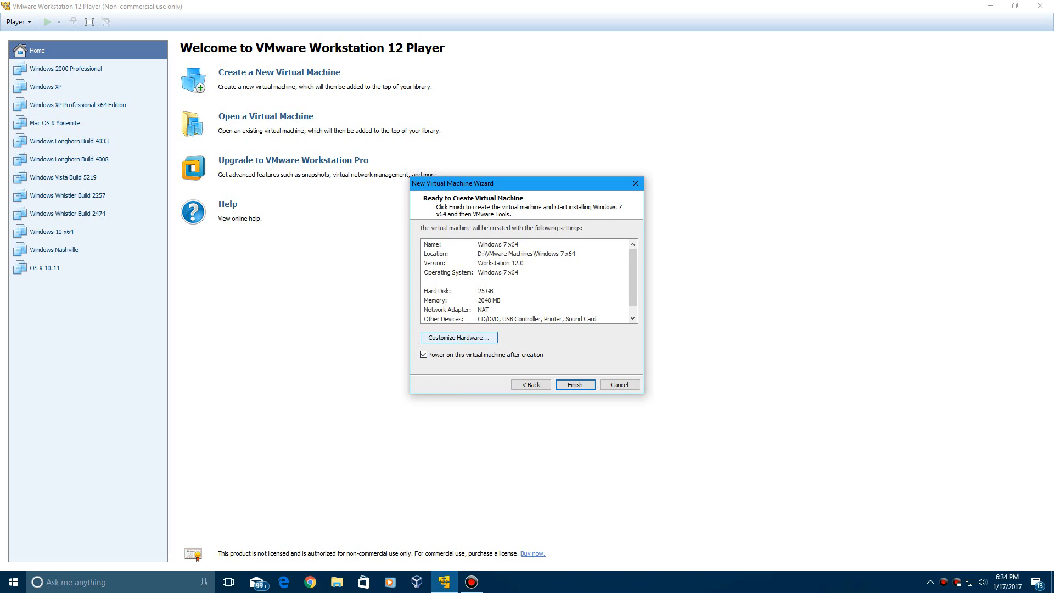
Step: Raise the virtual machine's memory to 4096 MB in Customize Hardware
{"action": "left_click", "coordinate": [458, 337]}
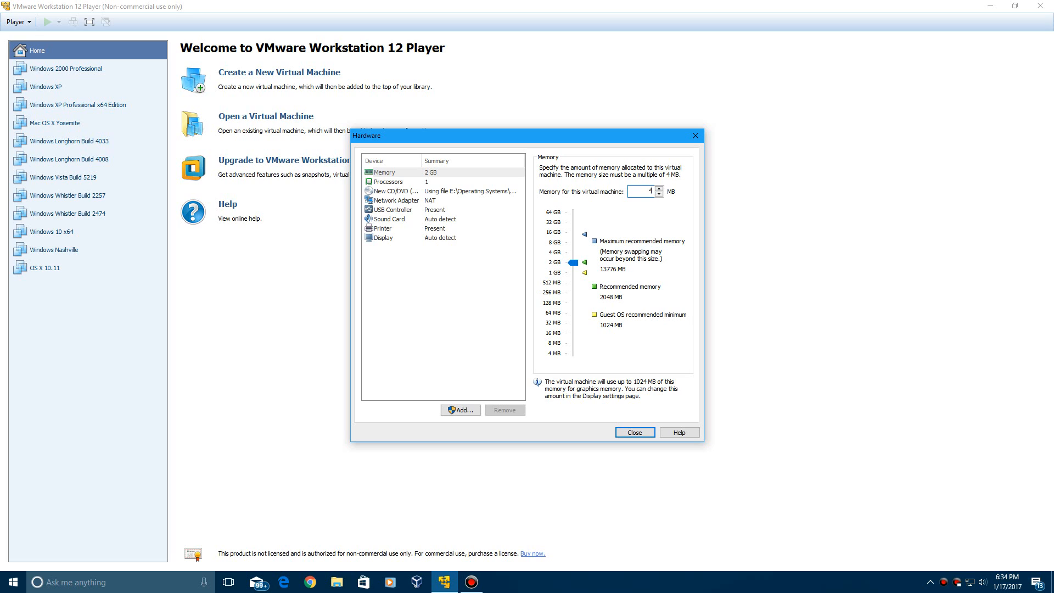
{"action": "type", "text": "4096"}
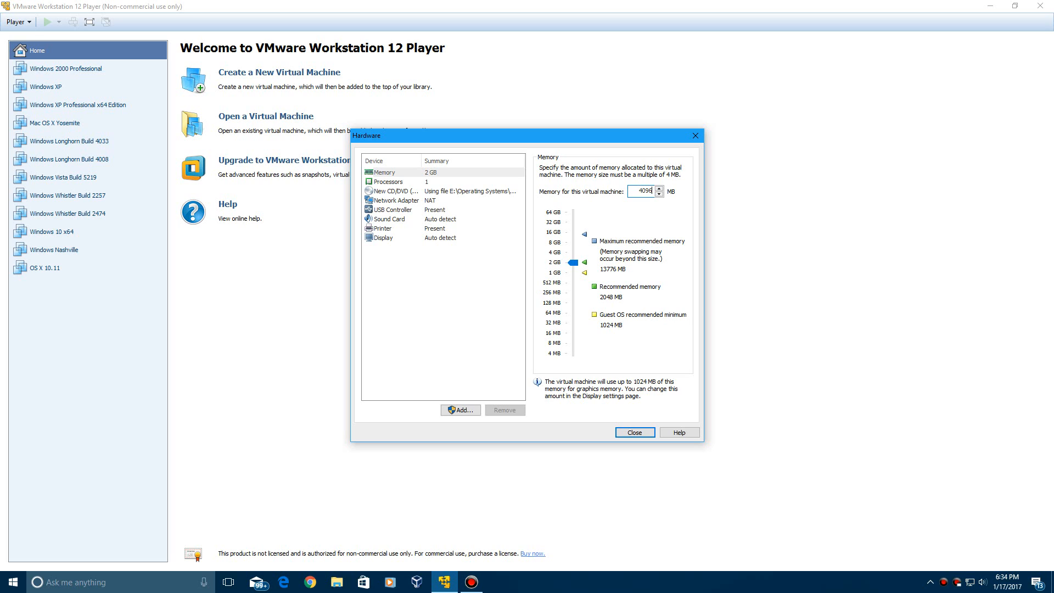
{"action": "left_click", "coordinate": [633, 432]}
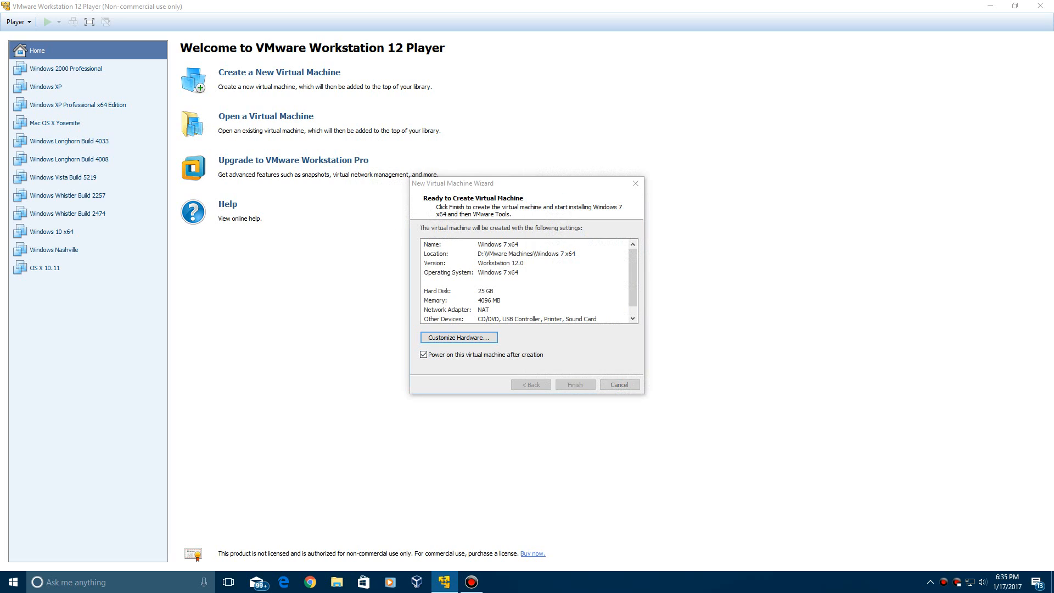
{"action": "left_click", "coordinate": [575, 385]}
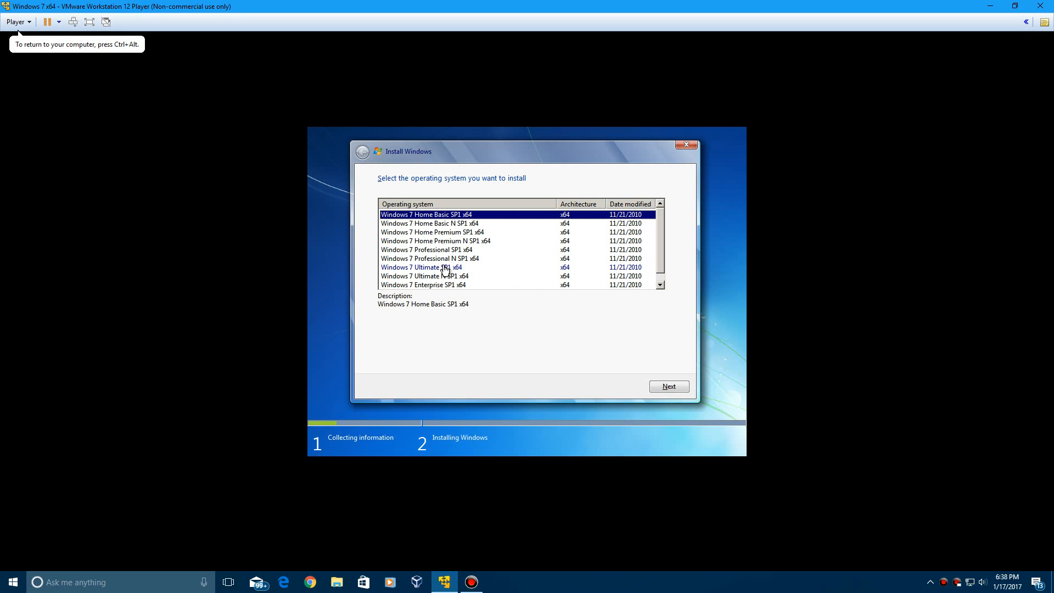
Step: Select the Windows 7 Ultimate SP1 x64 edition and let setup copy and install files
{"action": "left_click", "coordinate": [669, 386]}
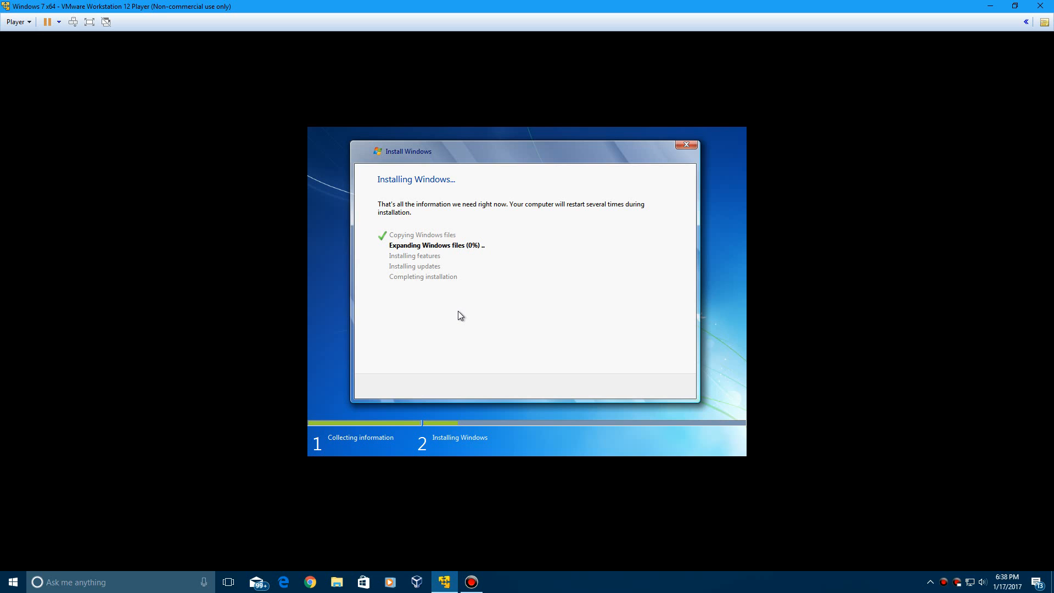
{"action": "mouse_move", "coordinate": [472, 306]}
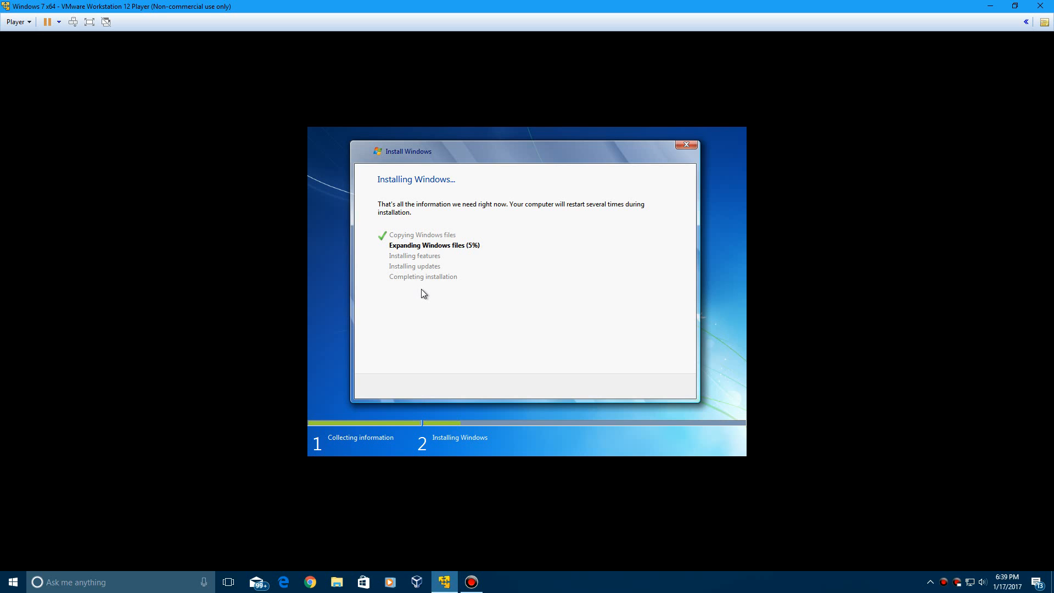
{"action": "mouse_move", "coordinate": [470, 582]}
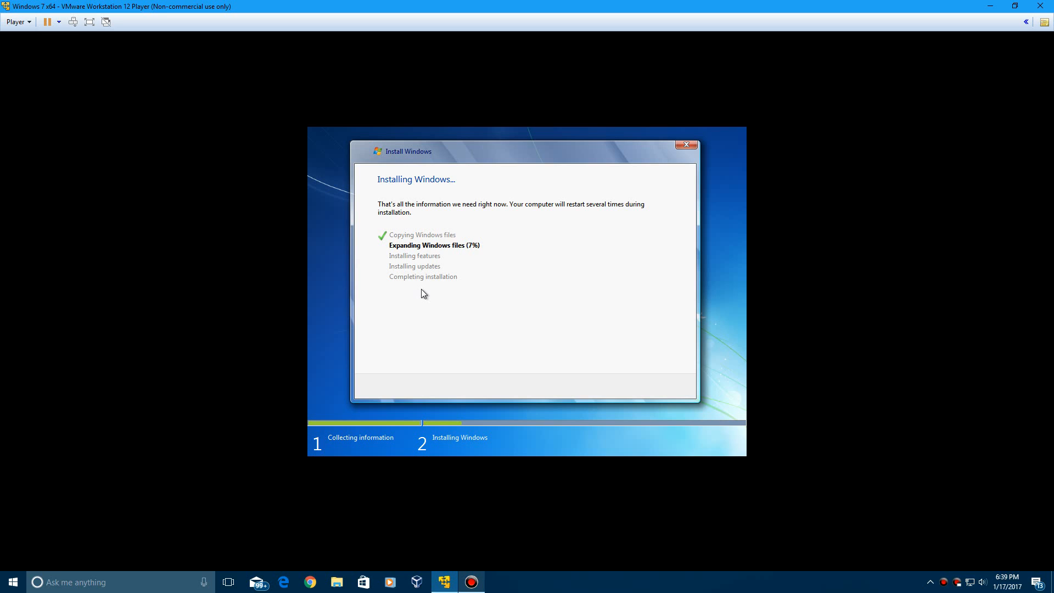
{"action": "left_click", "coordinate": [472, 582]}
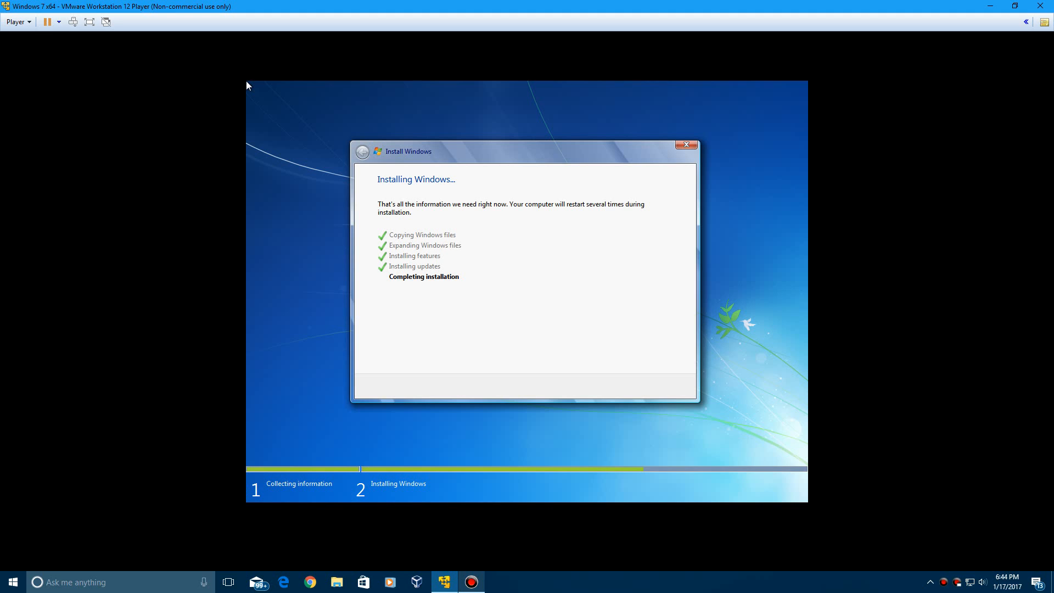
Step: Wait through setup's reboots until the Windows 7 desktop appears
{"action": "left_click", "coordinate": [471, 582]}
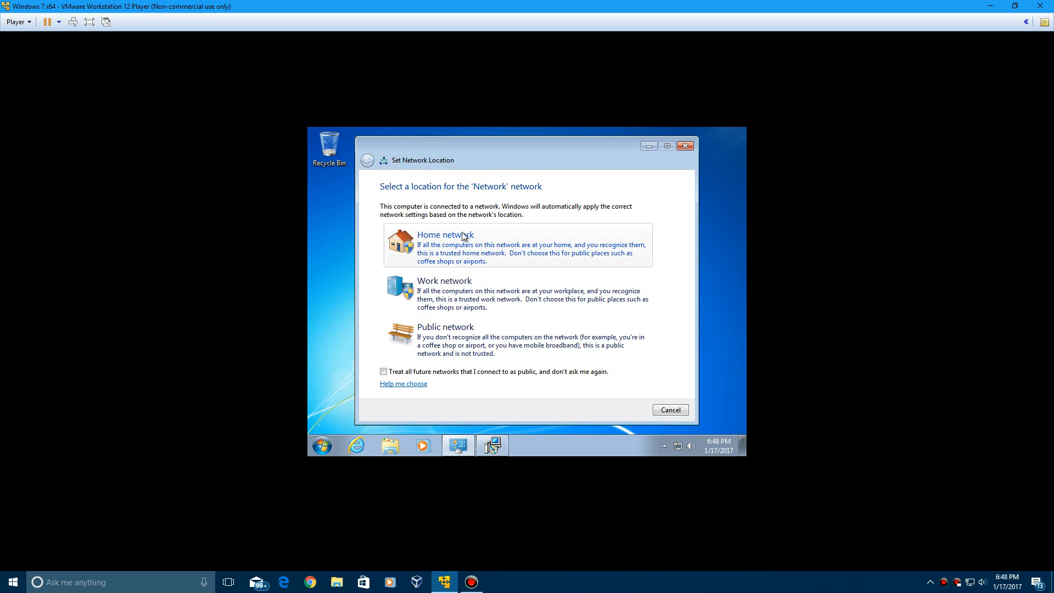
Step: Choose Home network as the network location while VMware Tools installs
{"action": "left_click", "coordinate": [444, 235]}
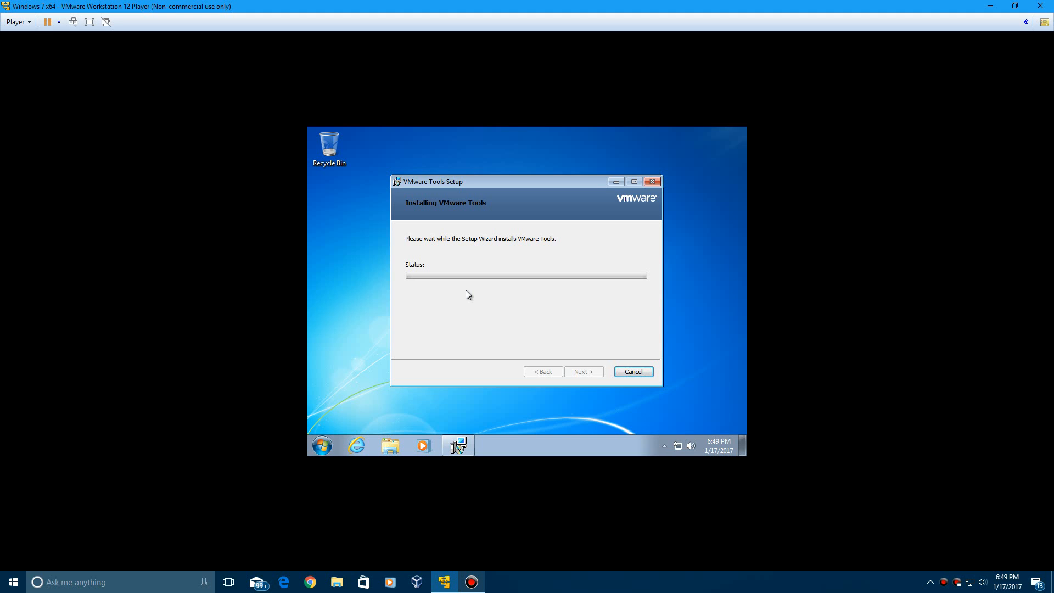
Step: Let the VMware Tools Setup Wizard finish and restart to the larger desktop
{"action": "left_click", "coordinate": [471, 582]}
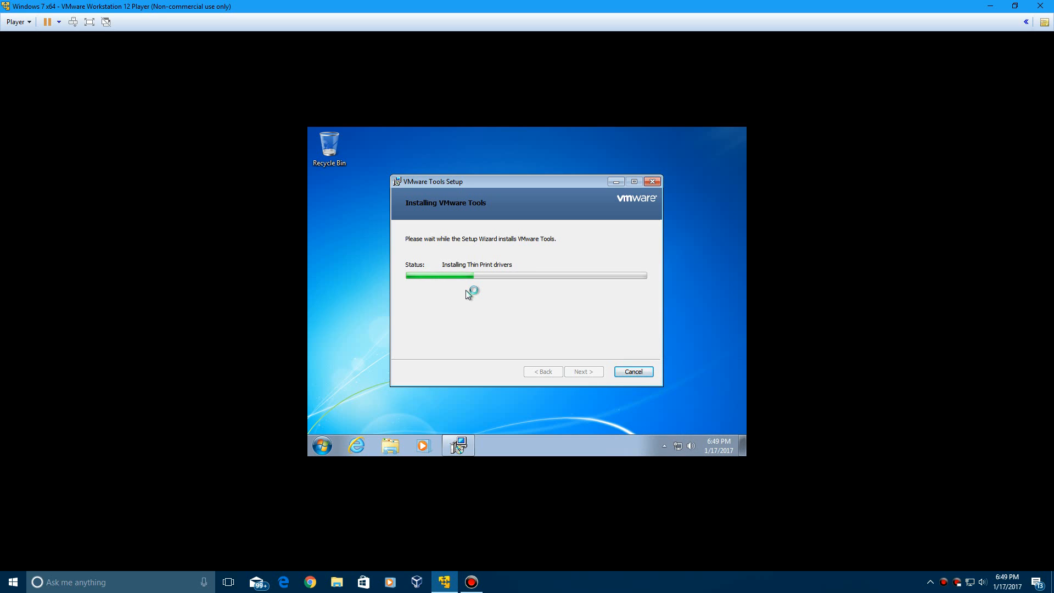
{"action": "left_click", "coordinate": [471, 582]}
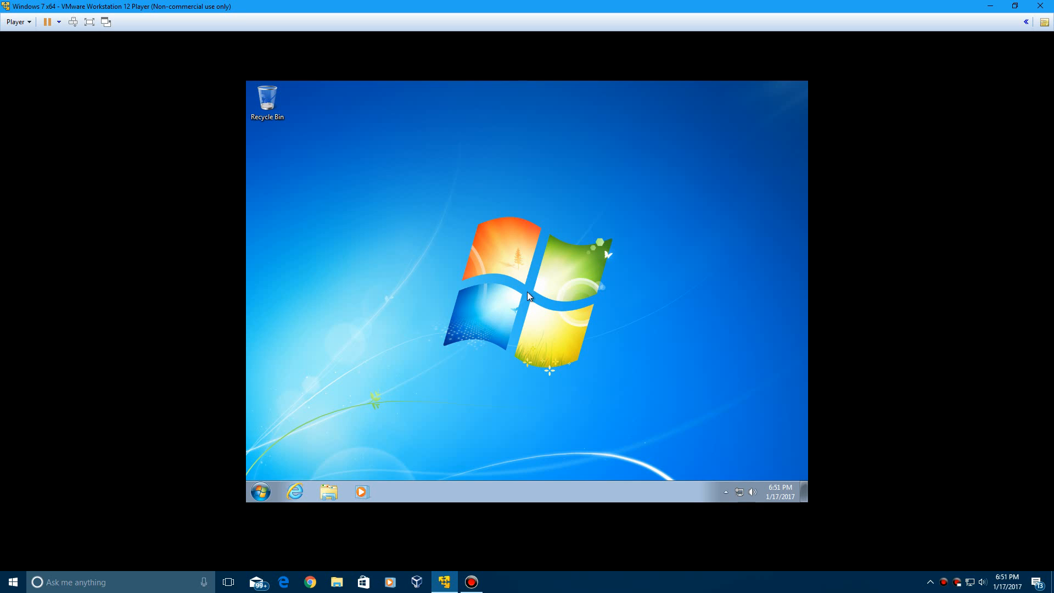
{"action": "mouse_move", "coordinate": [660, 389]}
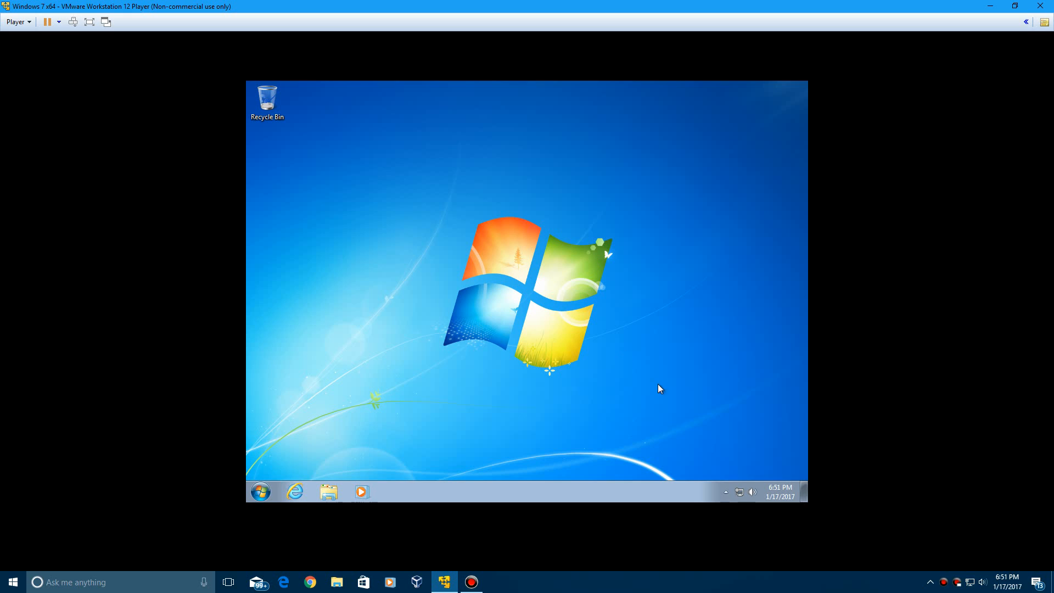
{"action": "mouse_move", "coordinate": [591, 391]}
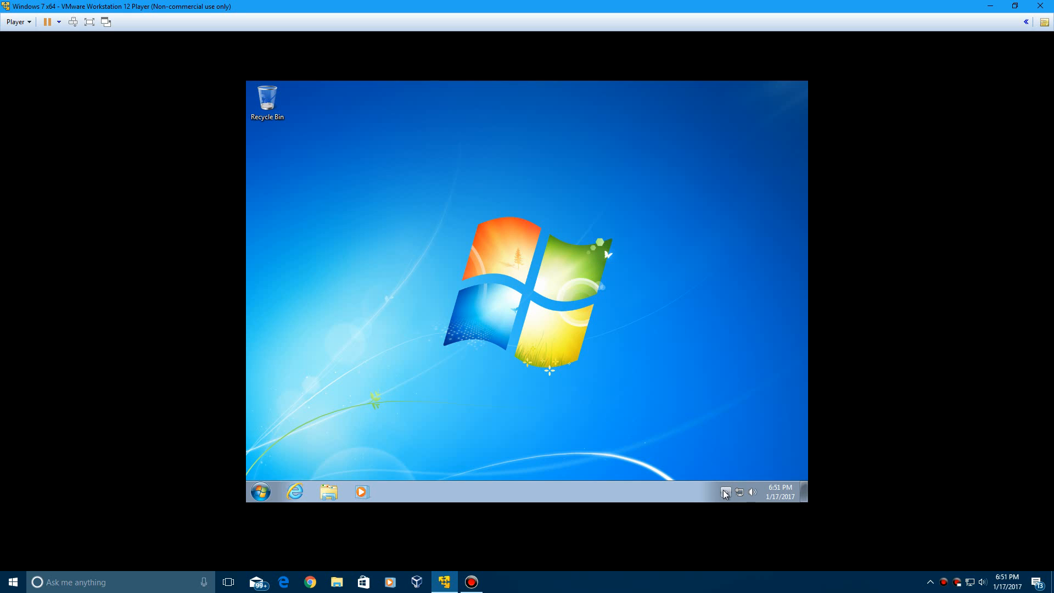
Step: Reach Screen Resolution settings from the desktop context menu
{"action": "left_click", "coordinate": [725, 492]}
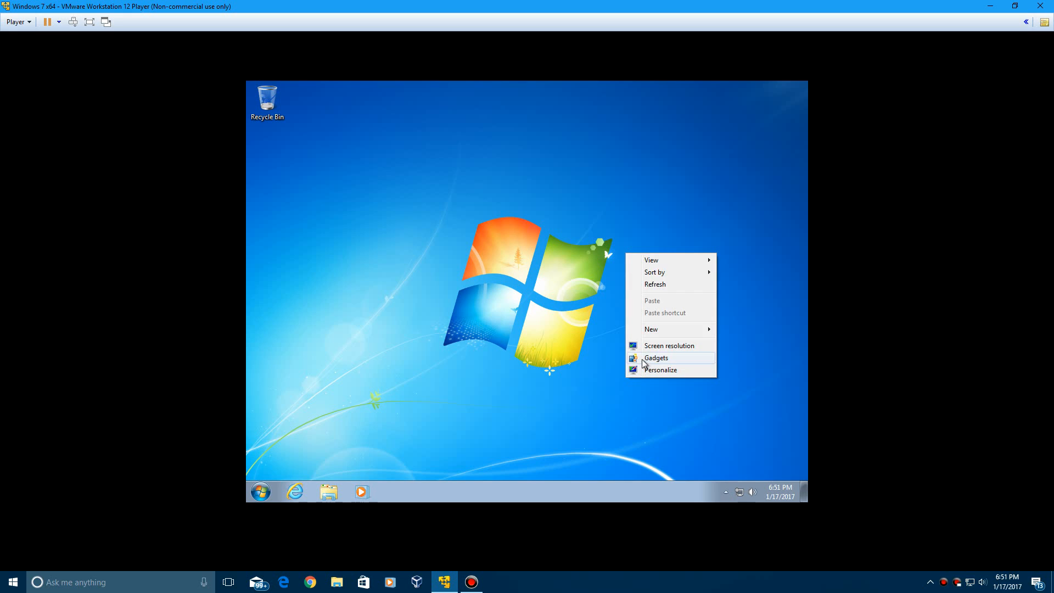
{"action": "left_click", "coordinate": [468, 273]}
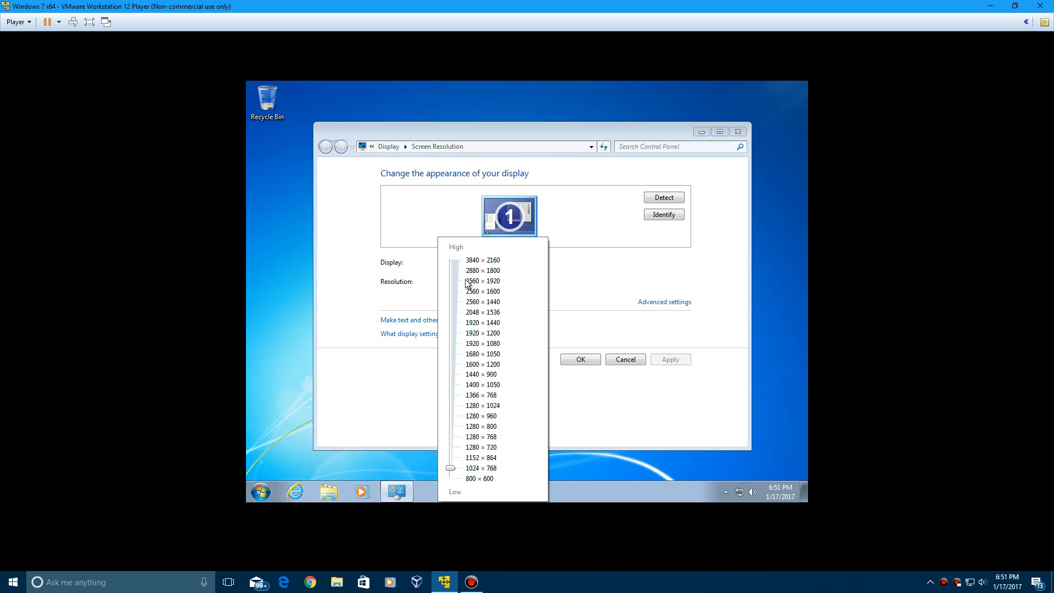
{"action": "mouse_move", "coordinate": [459, 265]}
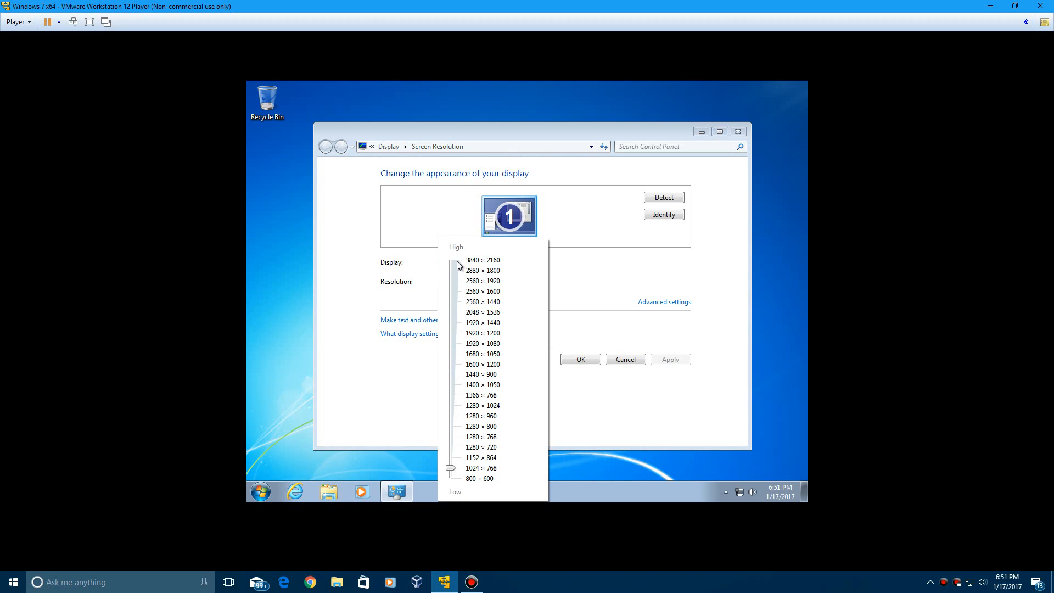
{"action": "mouse_move", "coordinate": [462, 311]}
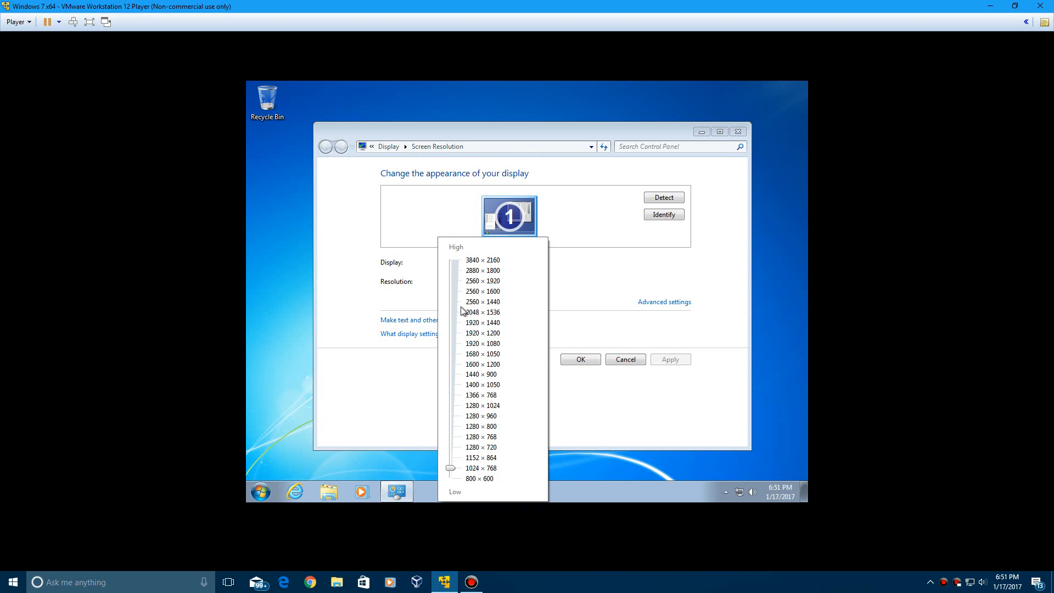
{"action": "mouse_move", "coordinate": [457, 345]}
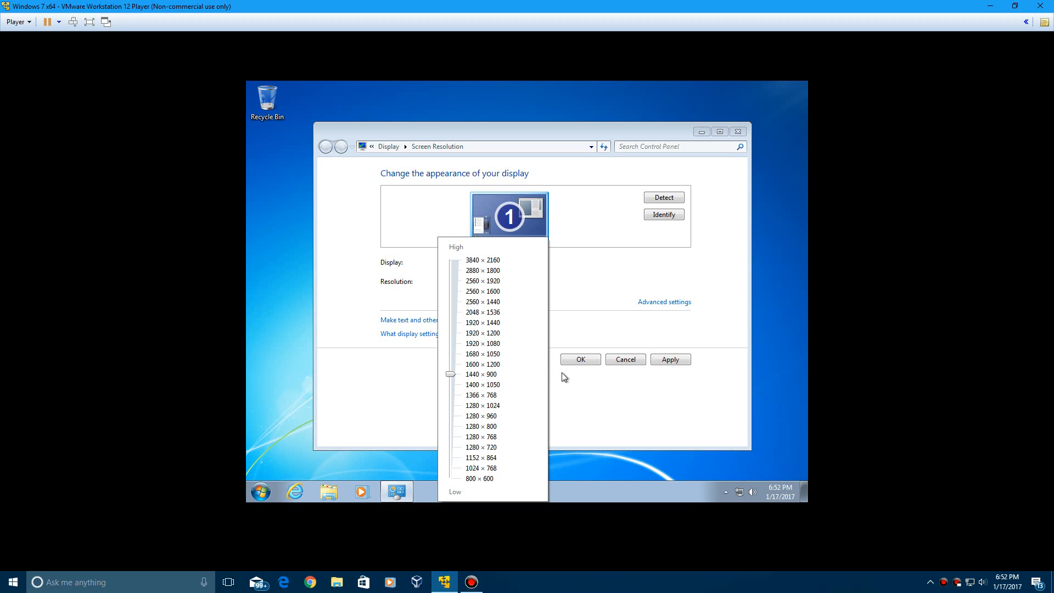
{"action": "mouse_move", "coordinate": [681, 361]}
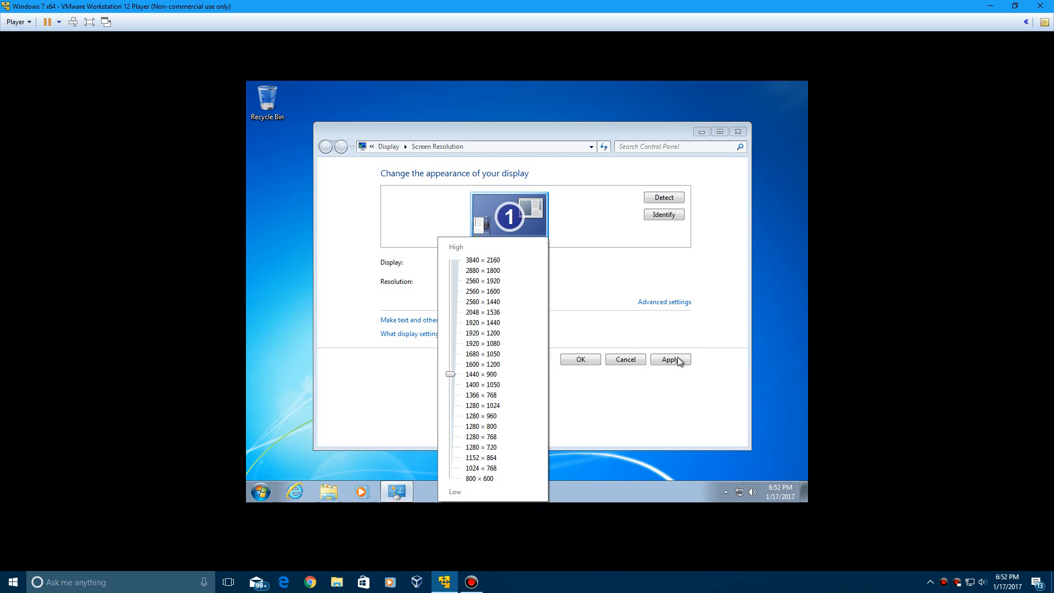
Step: Apply the 1440 × 900 resolution, keep the changes and close the settings
{"action": "left_click", "coordinate": [669, 359]}
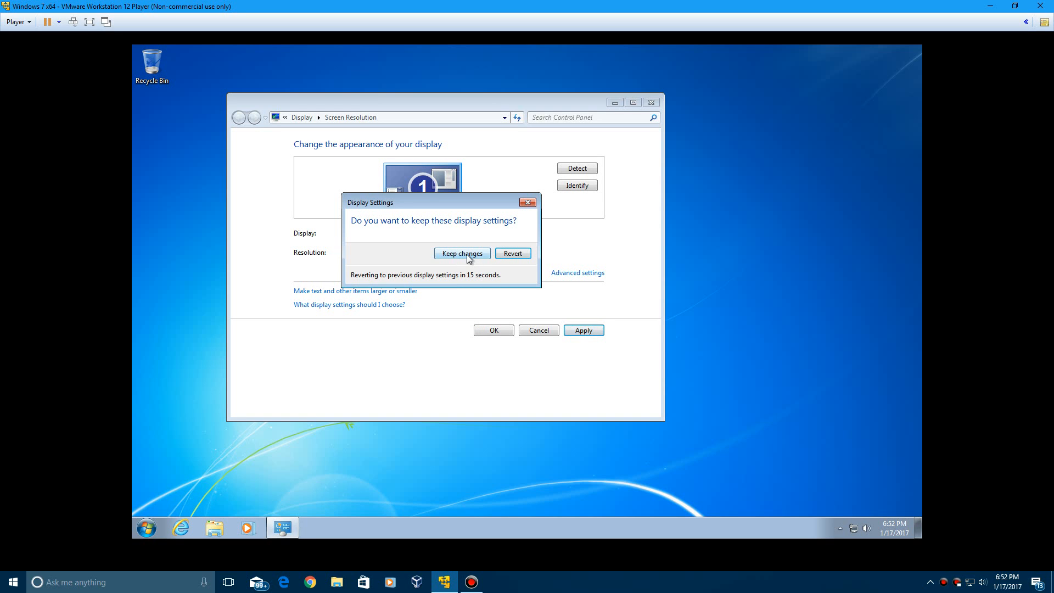
{"action": "left_click", "coordinate": [462, 254]}
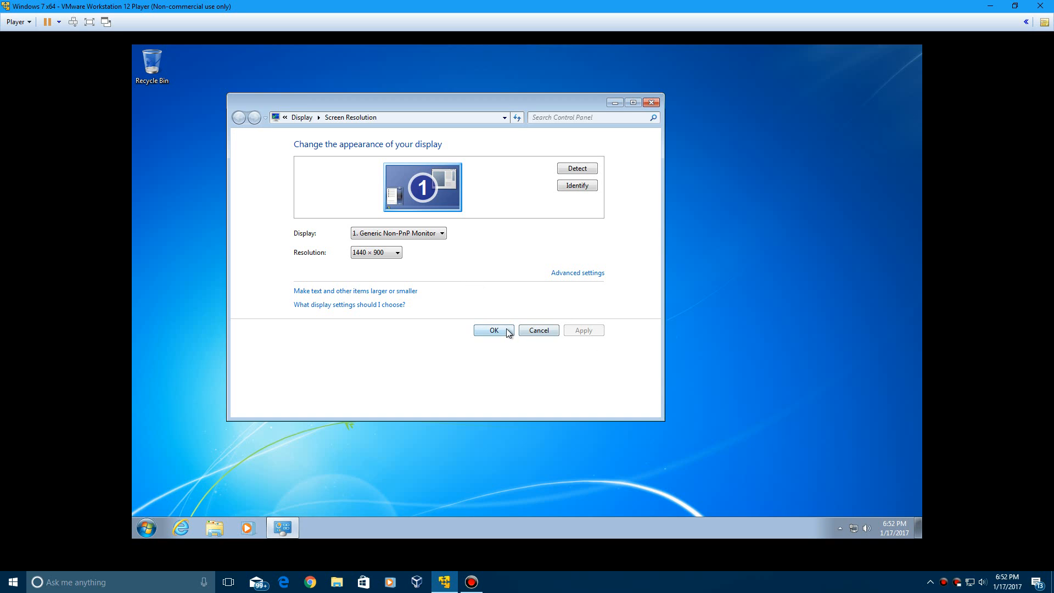
{"action": "left_click", "coordinate": [493, 331]}
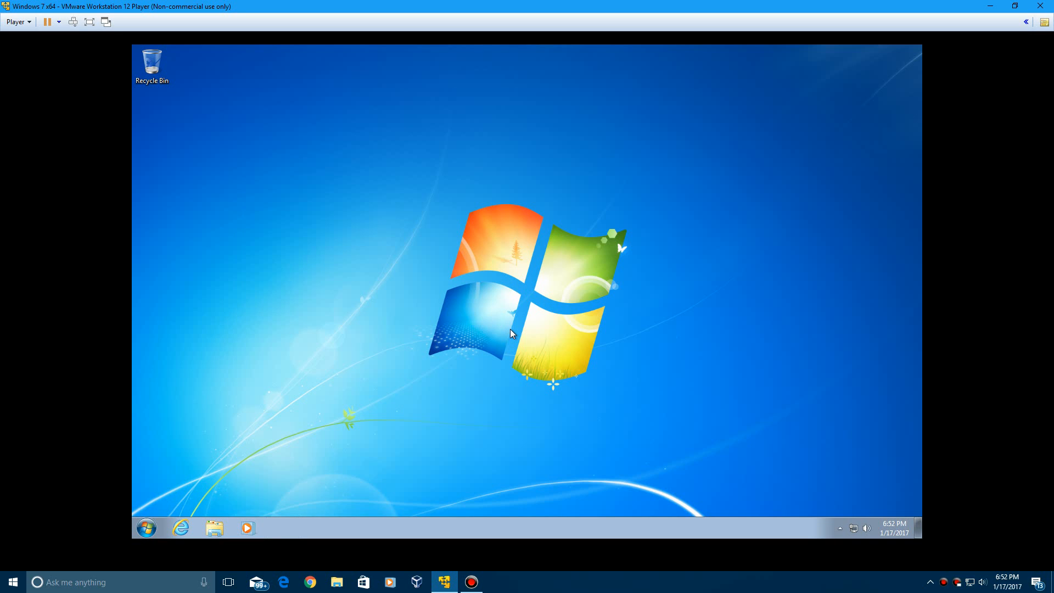
{"action": "left_click", "coordinate": [152, 61]}
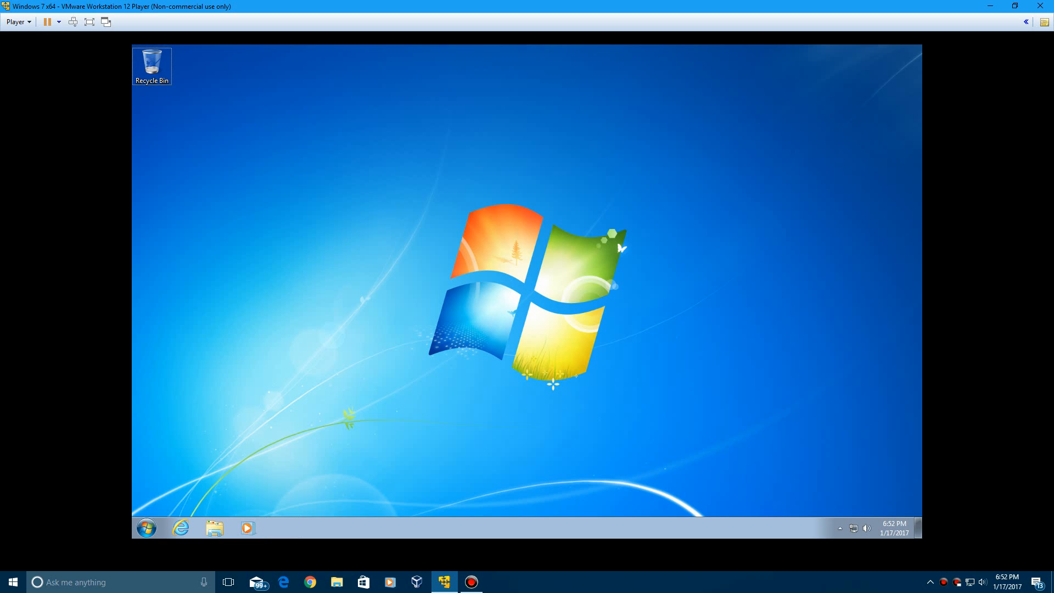
{"action": "mouse_move", "coordinate": [272, 444]}
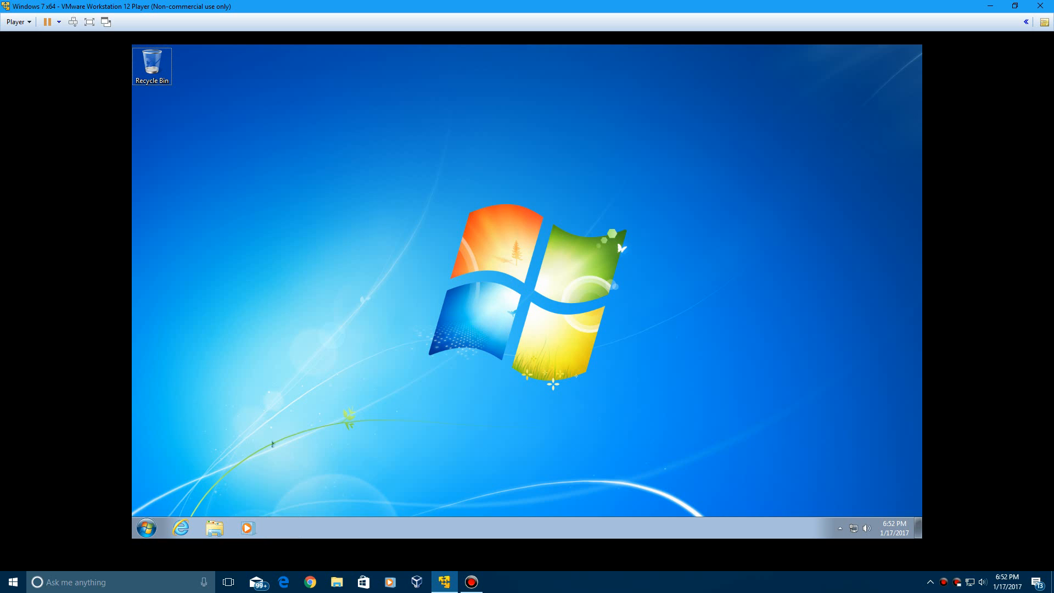
{"action": "left_click", "coordinate": [145, 528]}
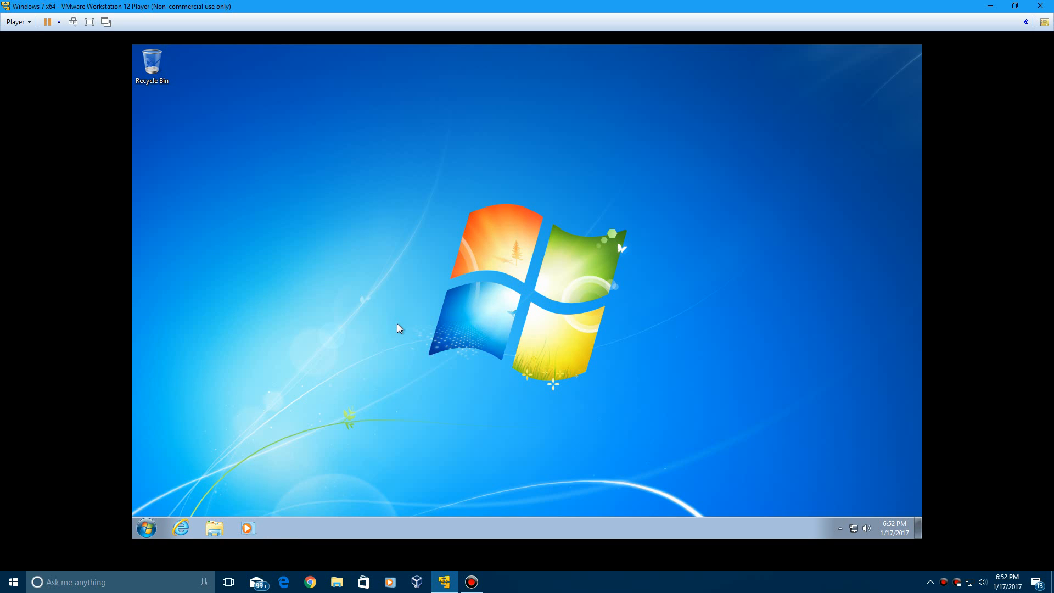
{"action": "left_click", "coordinate": [151, 60]}
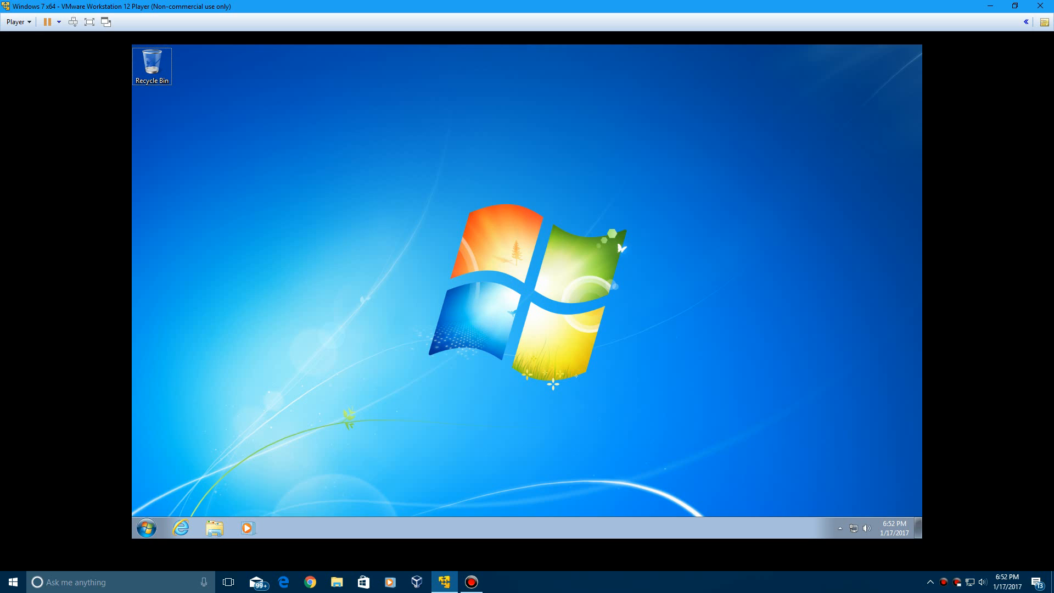